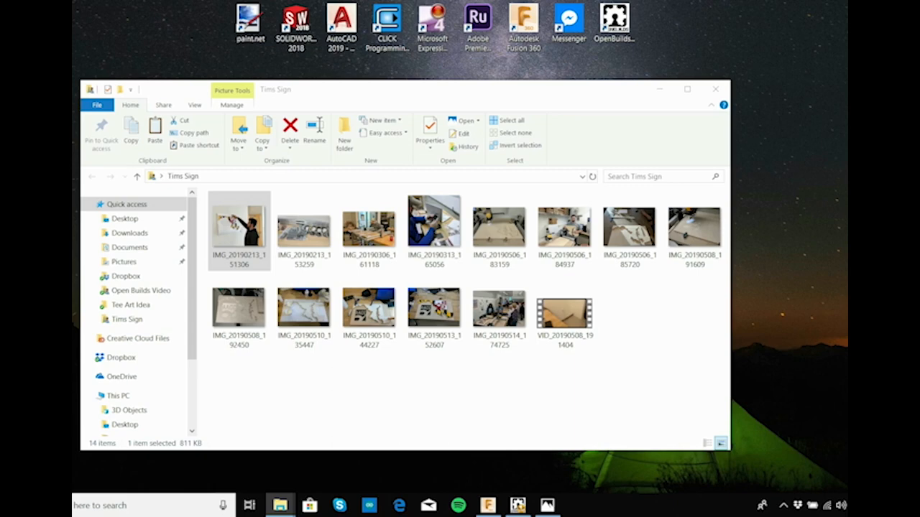
Open IMG_20190213_151306 from the Tims Sign folder in the Photos viewer
{"action": "left_click", "coordinate": [303, 226]}
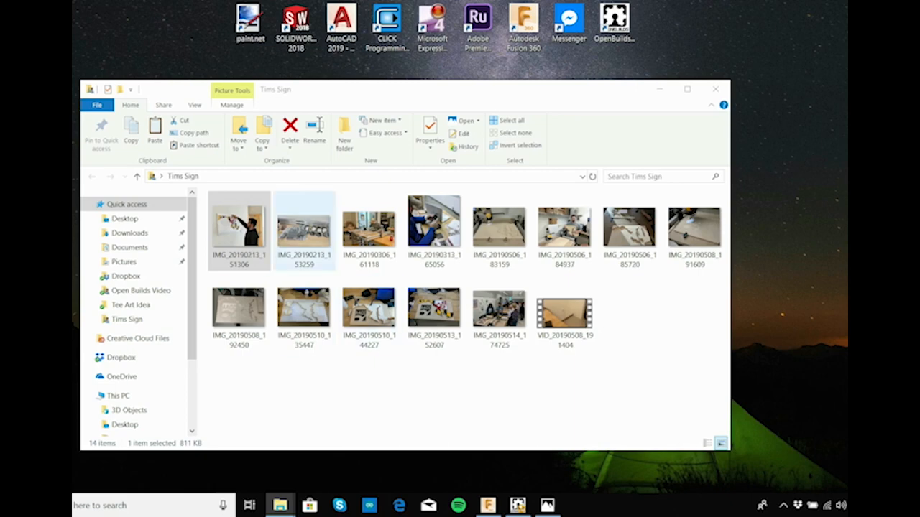
{"action": "double_click", "coordinate": [238, 229]}
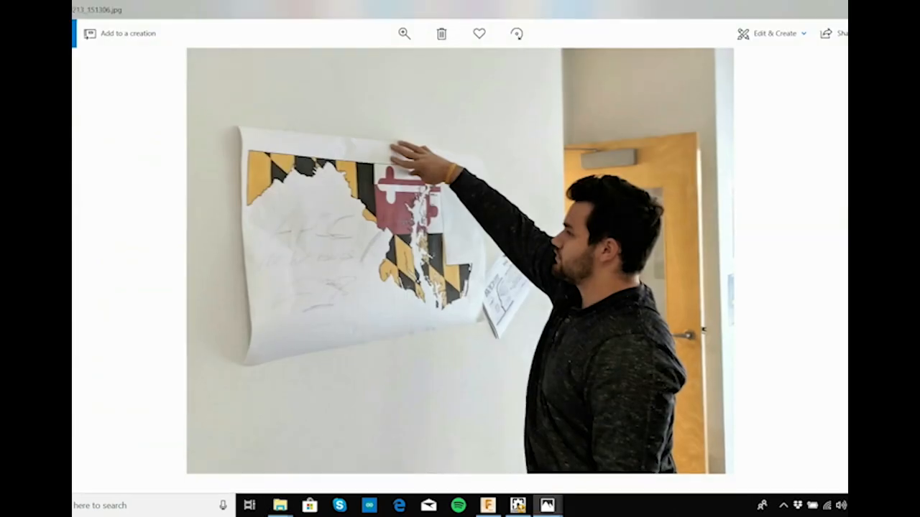